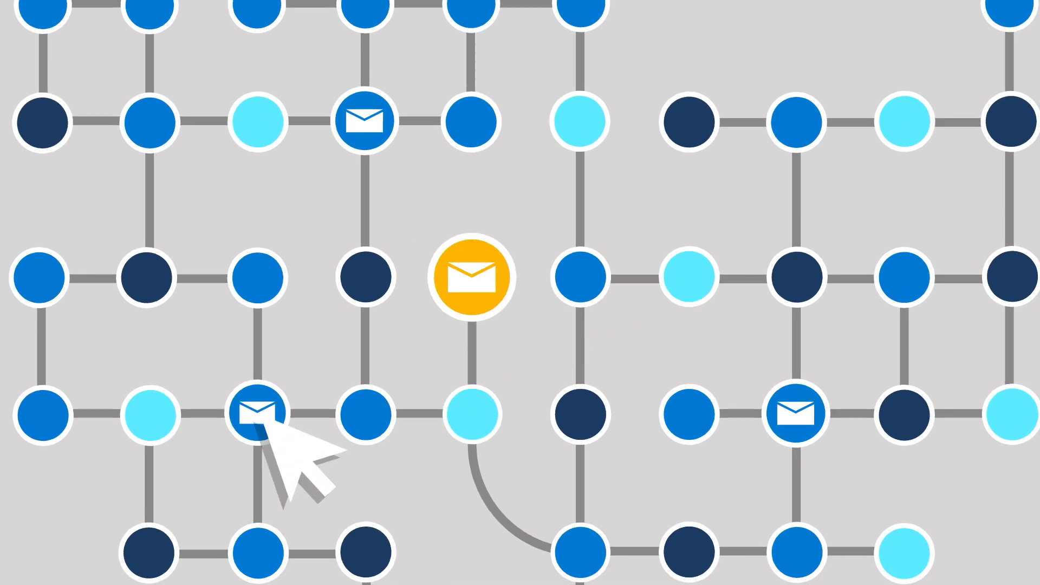
- Highlight the remaining mail nodes yellow so all four envelope icons match
{"action": "left_click", "coordinate": [255, 414]}
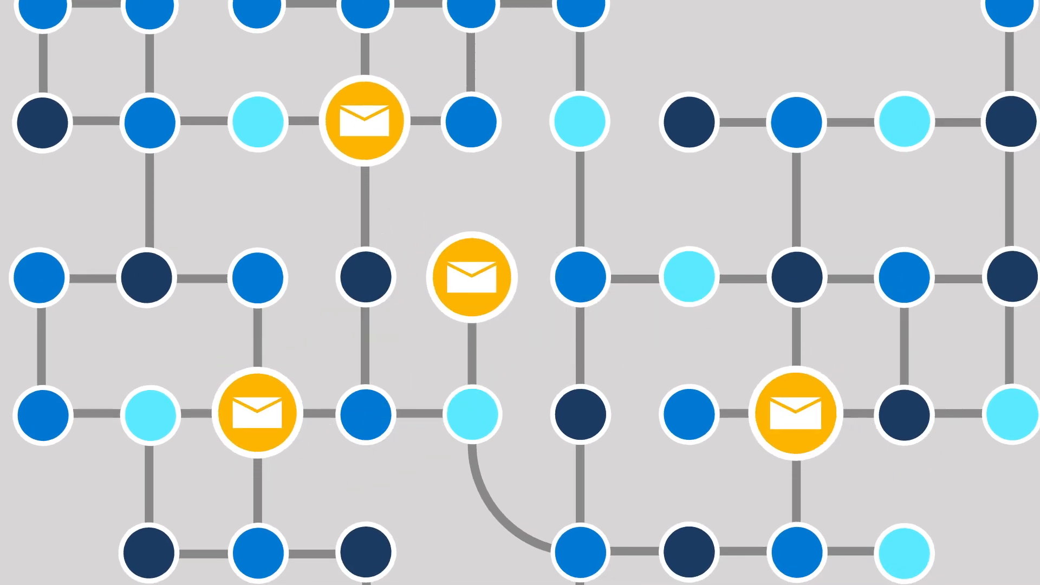